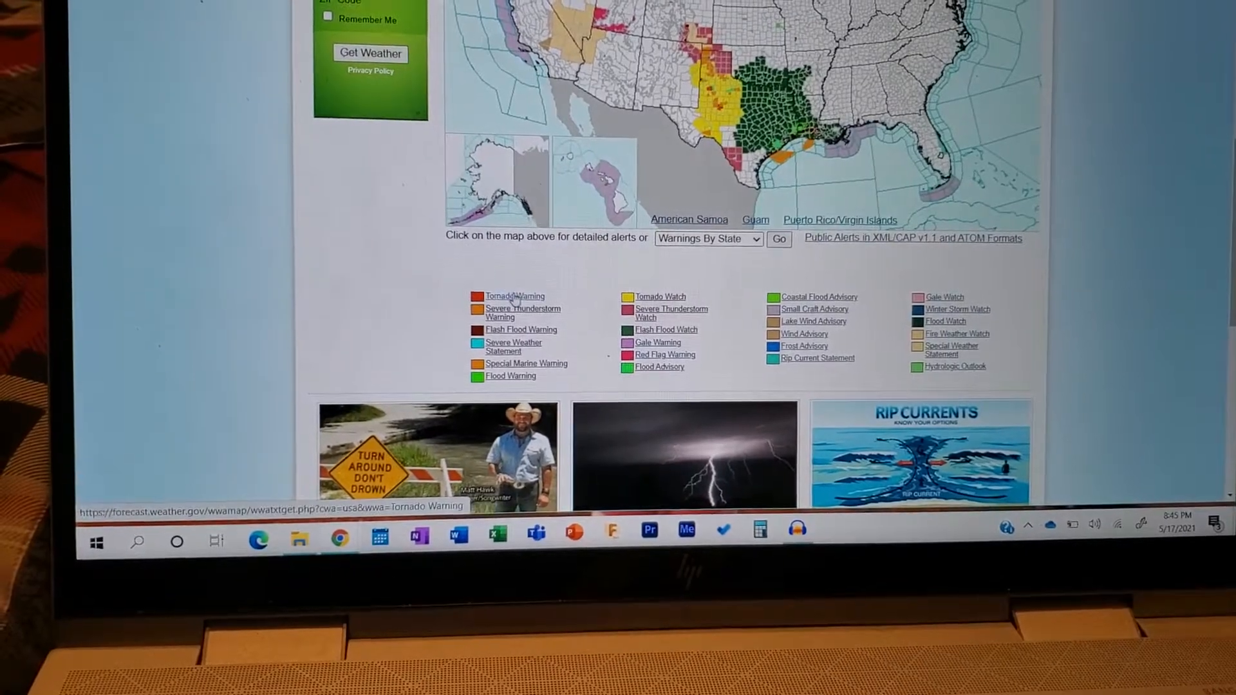
# - Open the Tornado Warning text from the map legend and scroll down through it
pyautogui.click(510, 295)
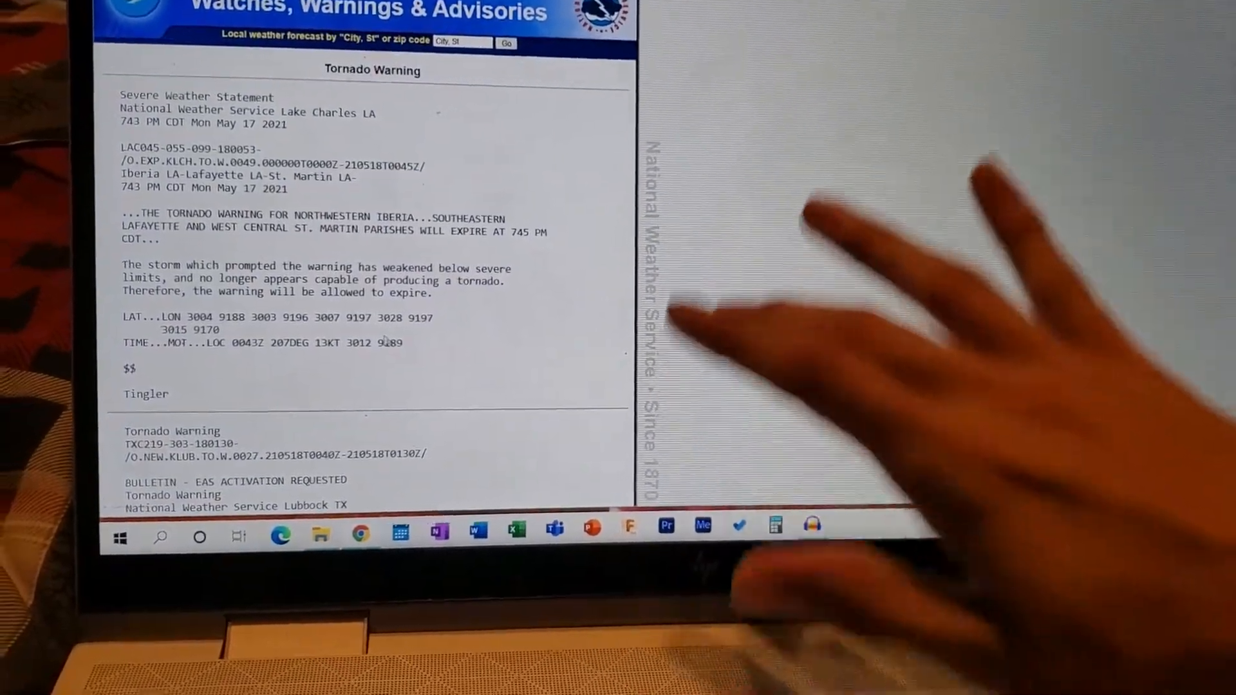
pyautogui.scroll(-3)
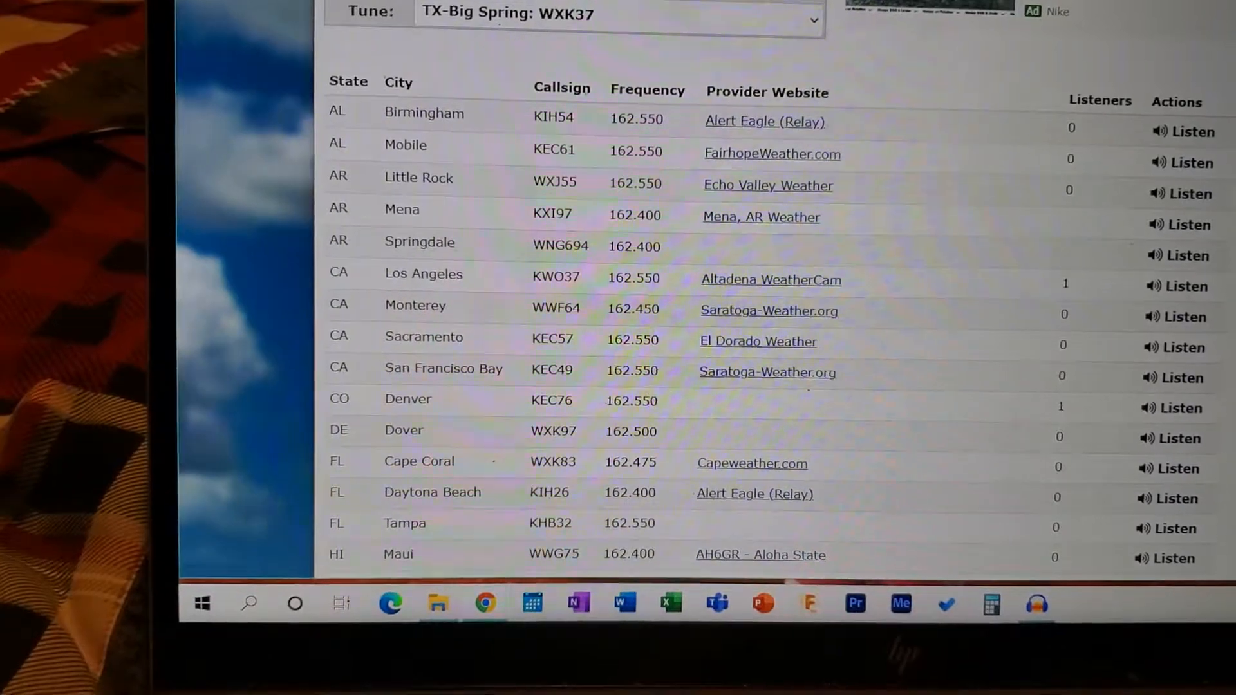
pyautogui.scroll(-3)
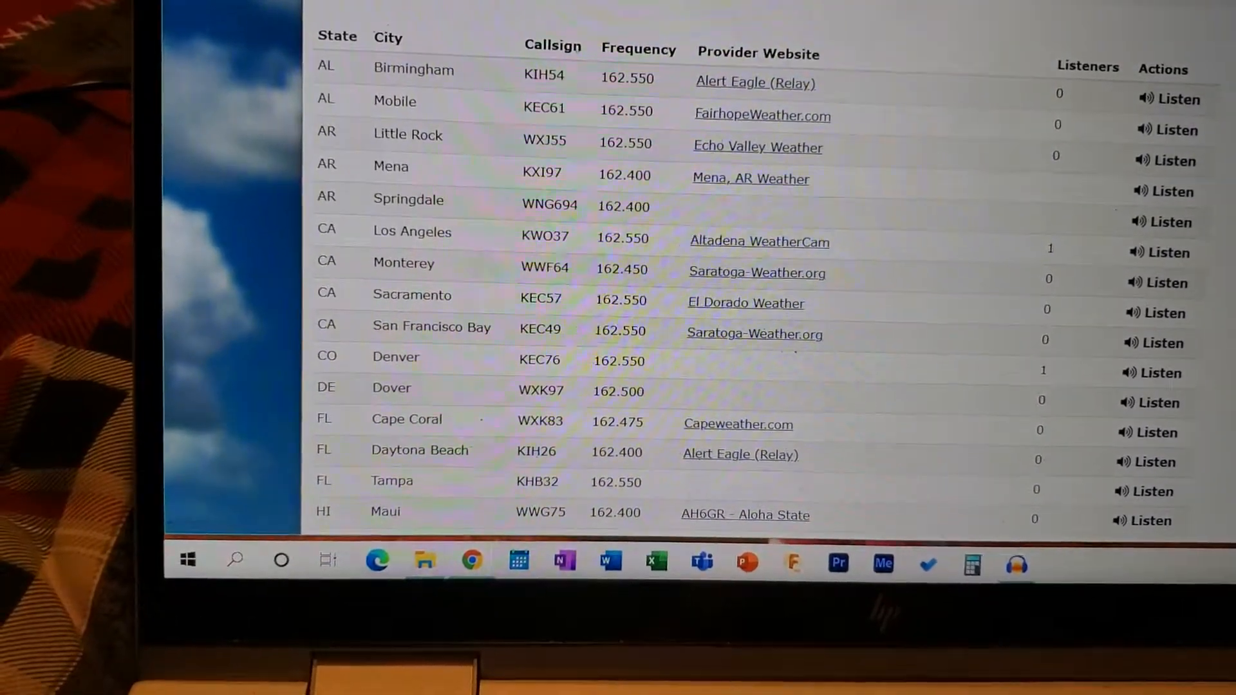